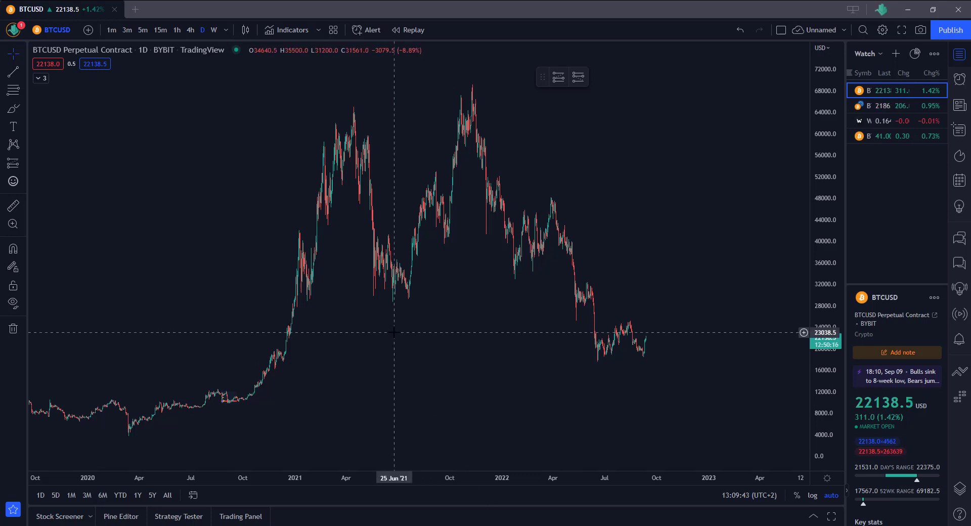
mouse_move(361, 300)
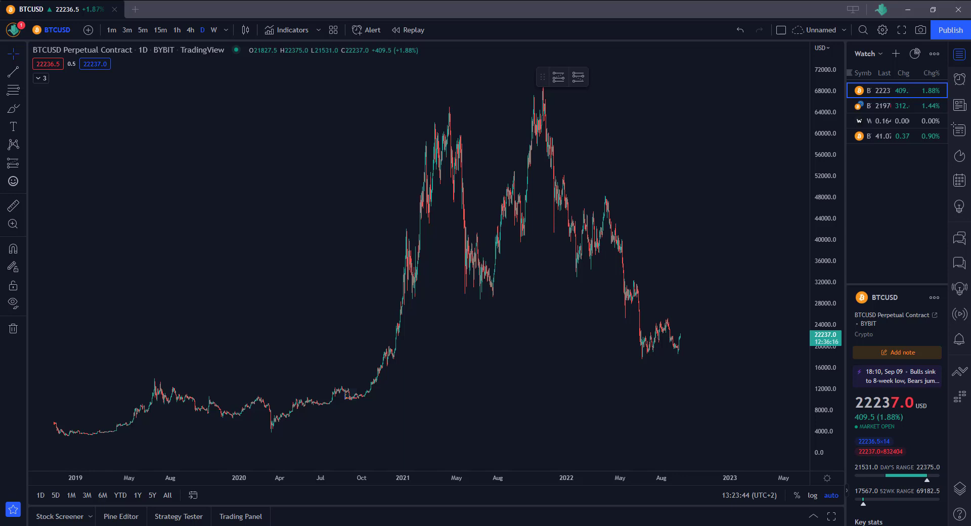
mouse_move(513, 347)
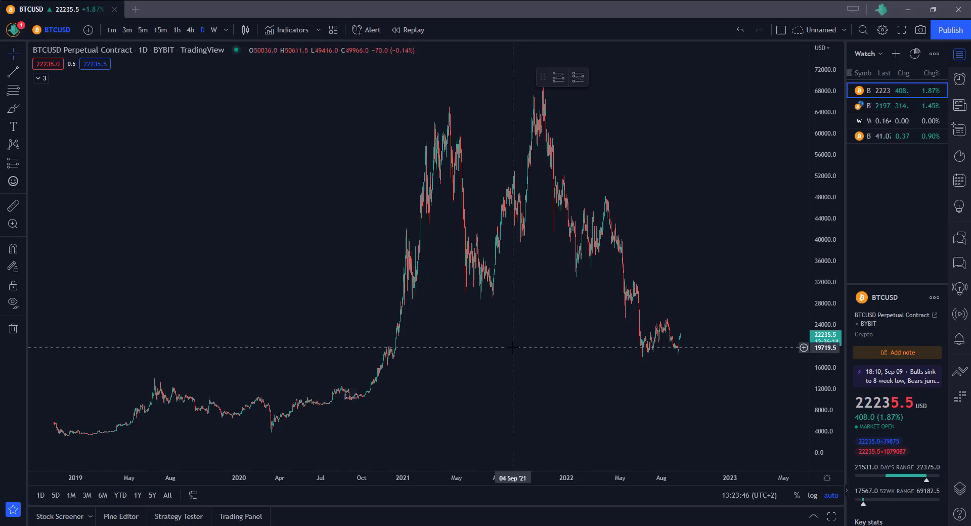
mouse_move(474, 356)
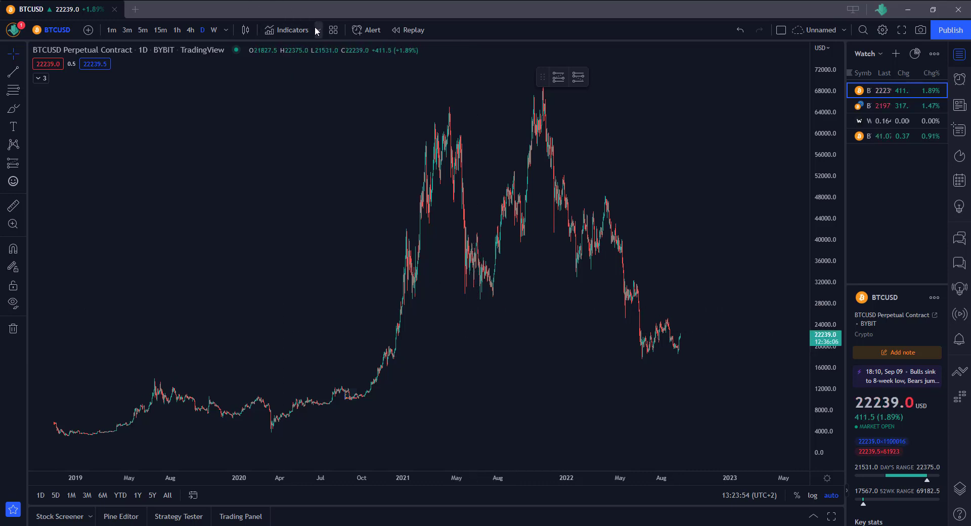
Step: Search and add the Andean Oscillator and Average Directional Index (ADX) indicators
click(291, 30)
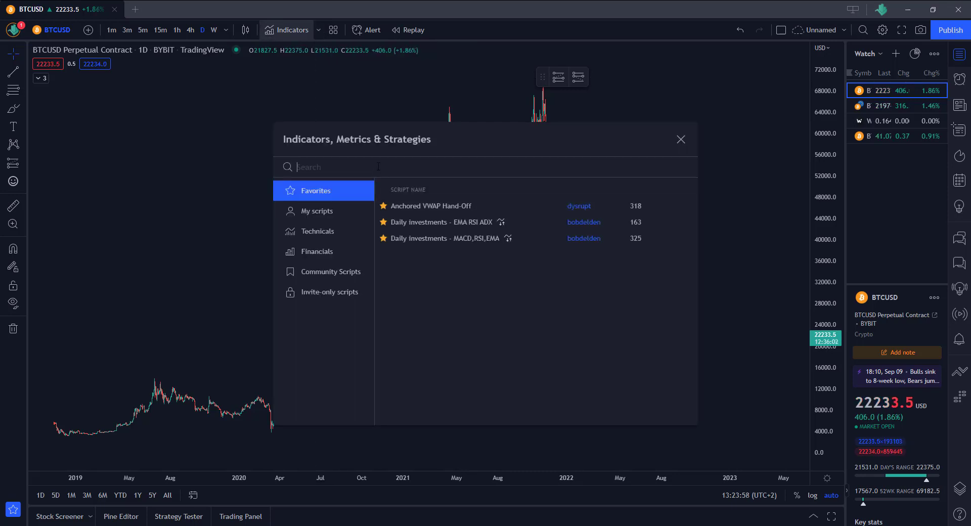
text(andea)
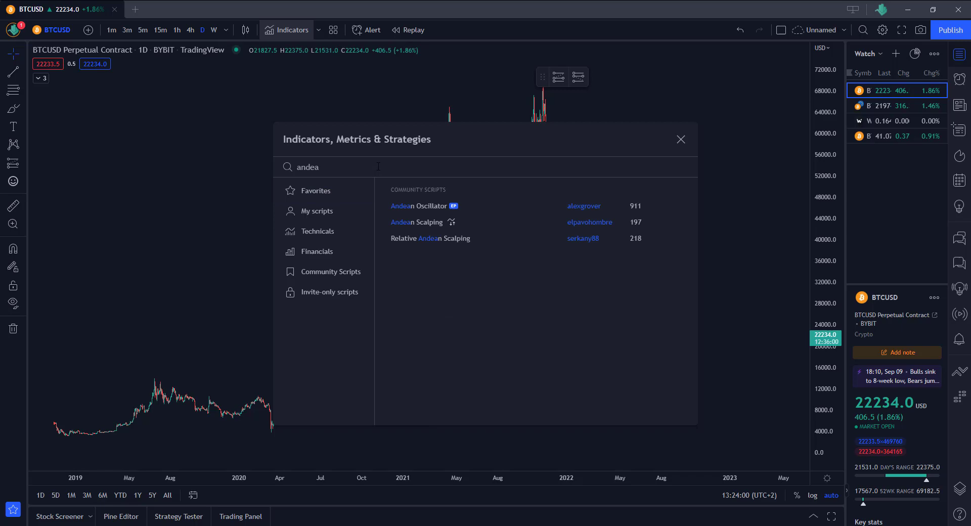
mouse_move(433, 206)
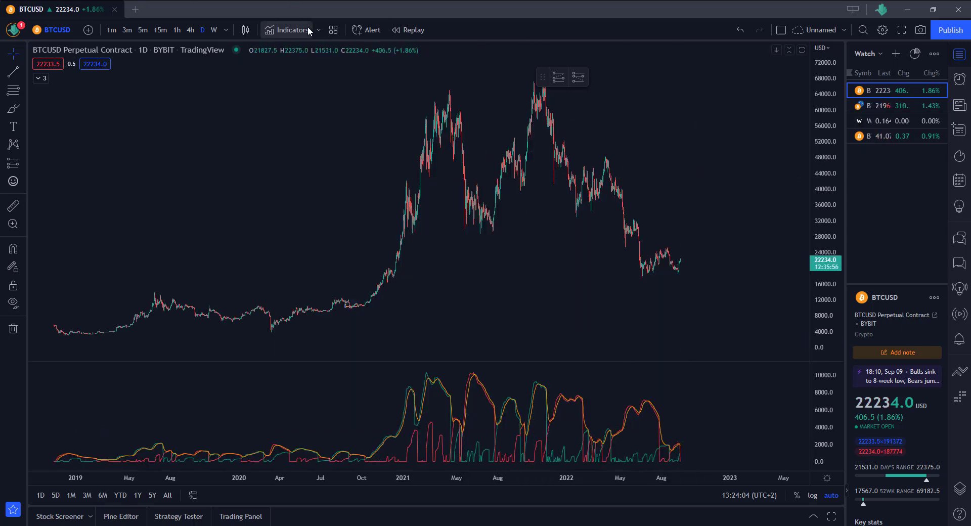
text(adx)
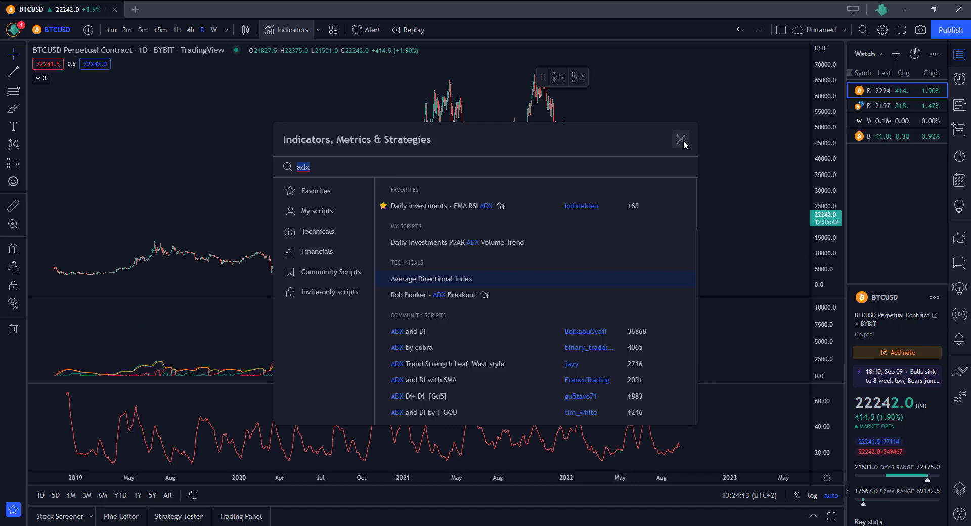
click(681, 138)
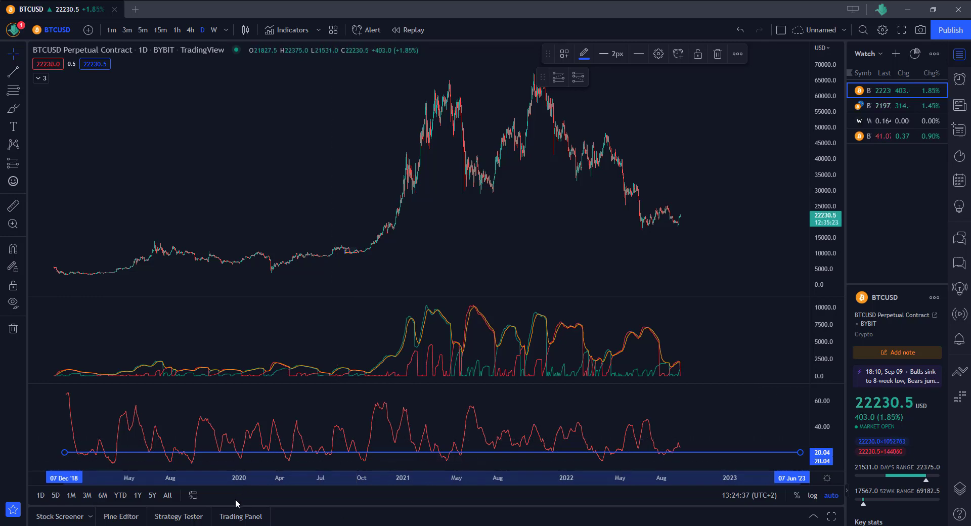
mouse_move(328, 270)
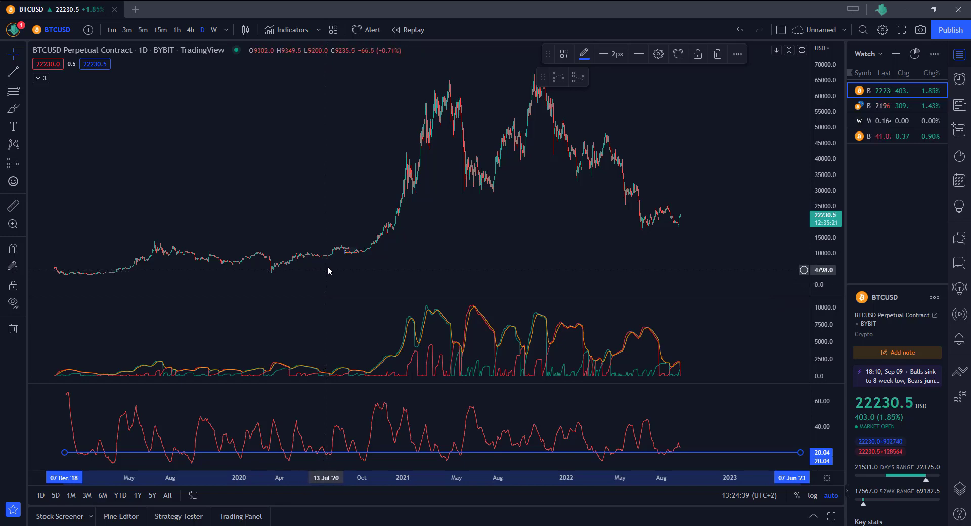
Step: Finish placing the horizontal level line at 20 on the ADX pane
click(143, 29)
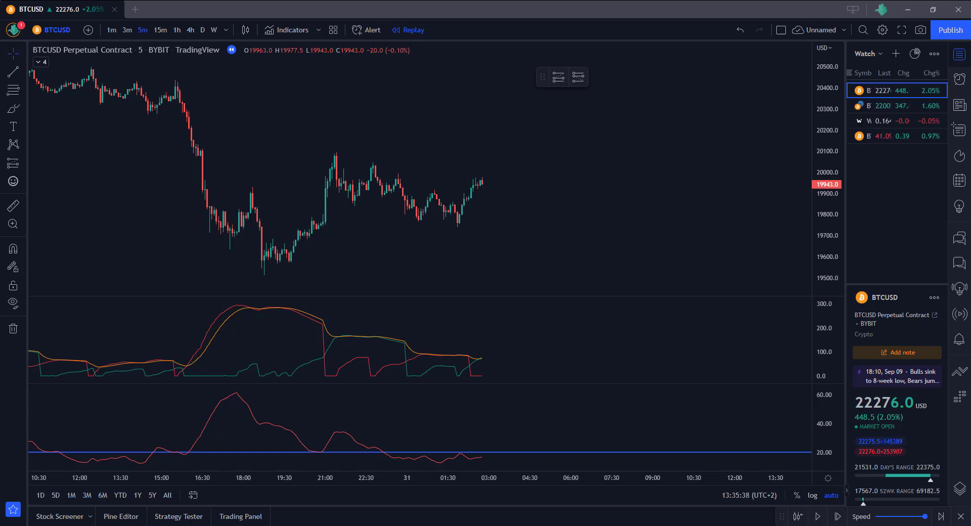
mouse_move(411, 396)
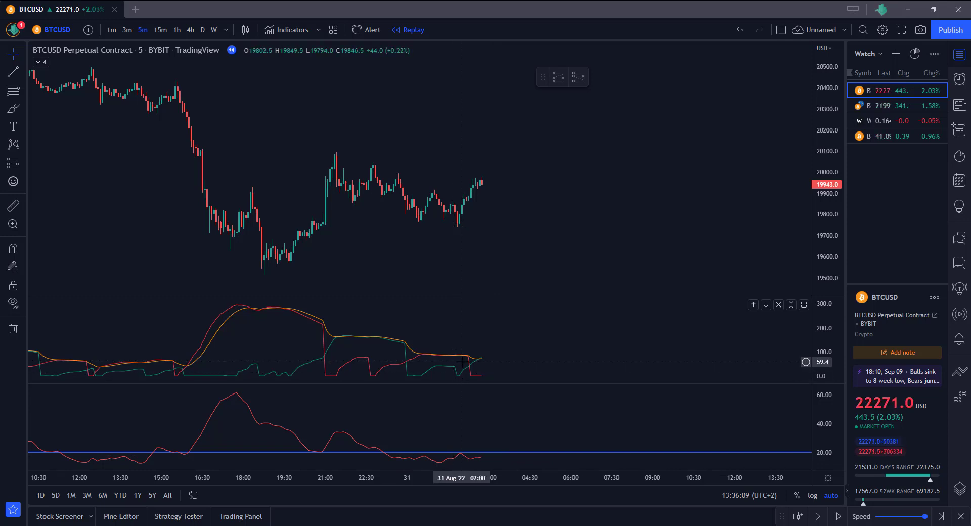
mouse_move(480, 446)
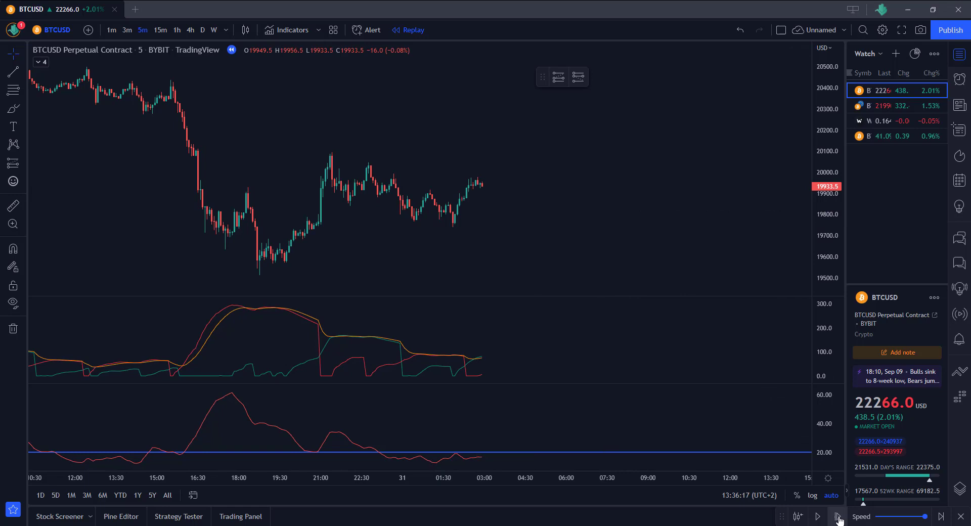
Step: Step the 5-minute BTCUSD replay forward by one candle
click(837, 516)
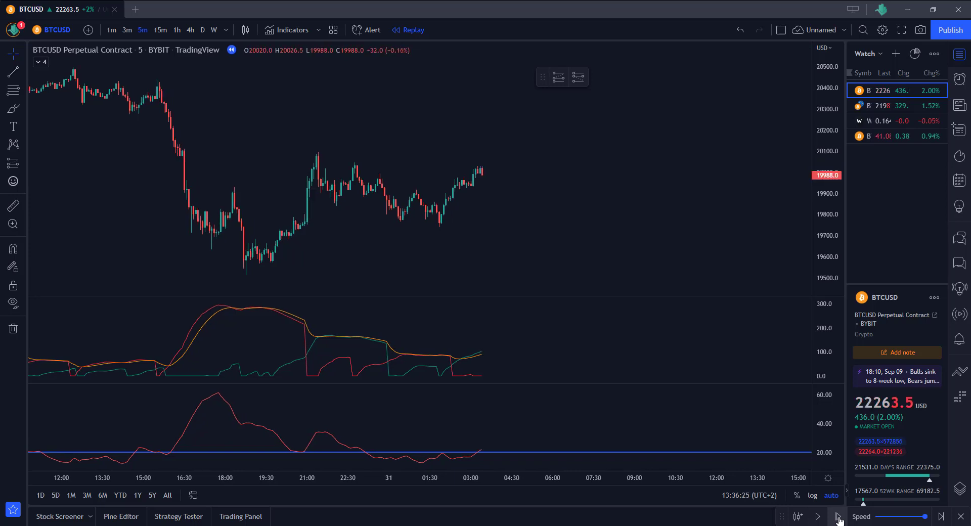
mouse_move(485, 180)
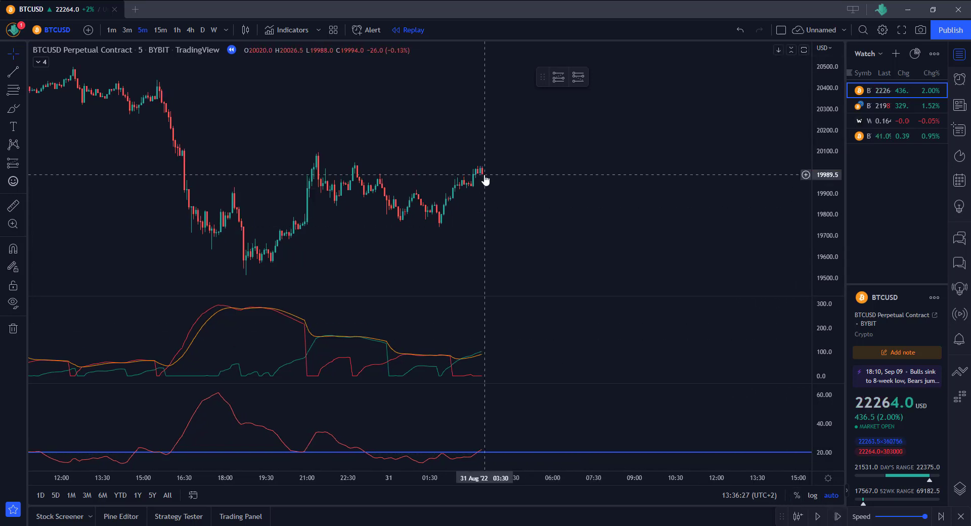
mouse_move(477, 185)
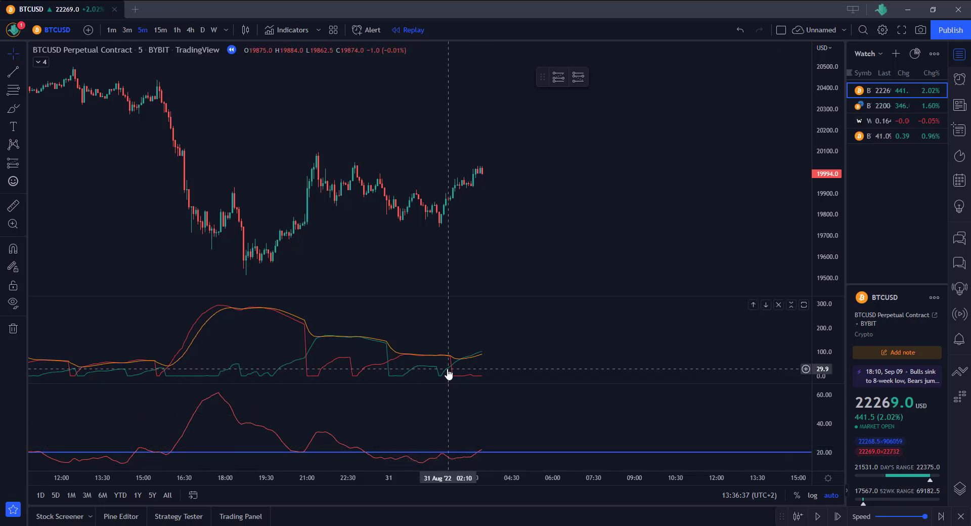
mouse_move(452, 372)
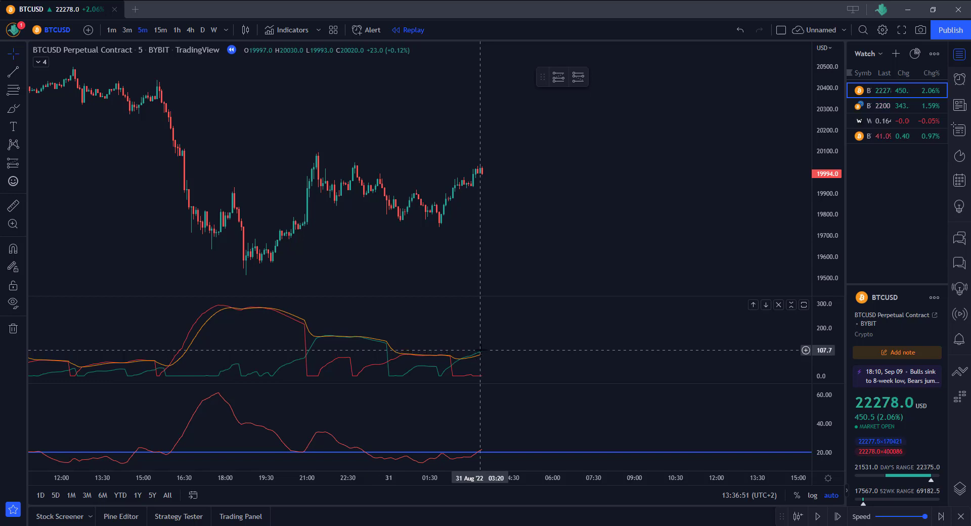
mouse_move(489, 270)
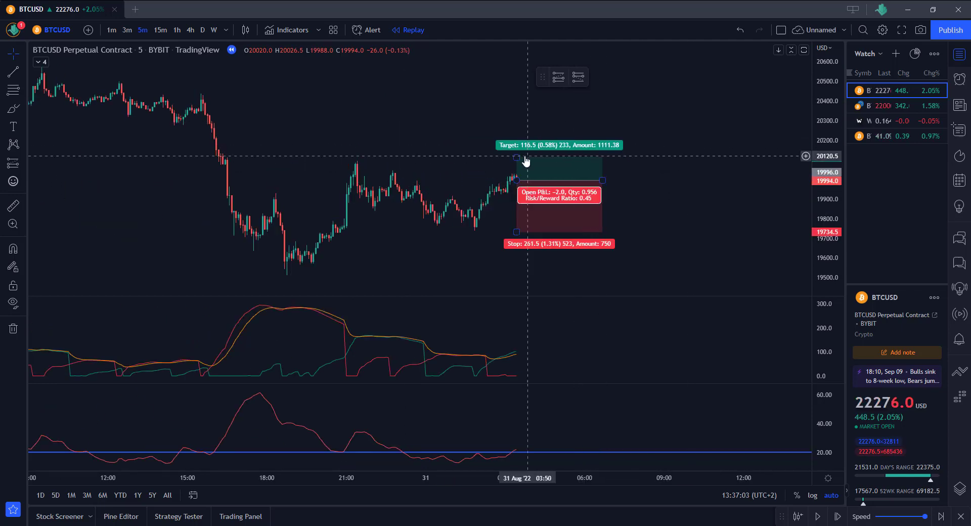
Step: Raise the long position's profit target higher, then advance the replay one candle
drag(516, 159, 516, 123)
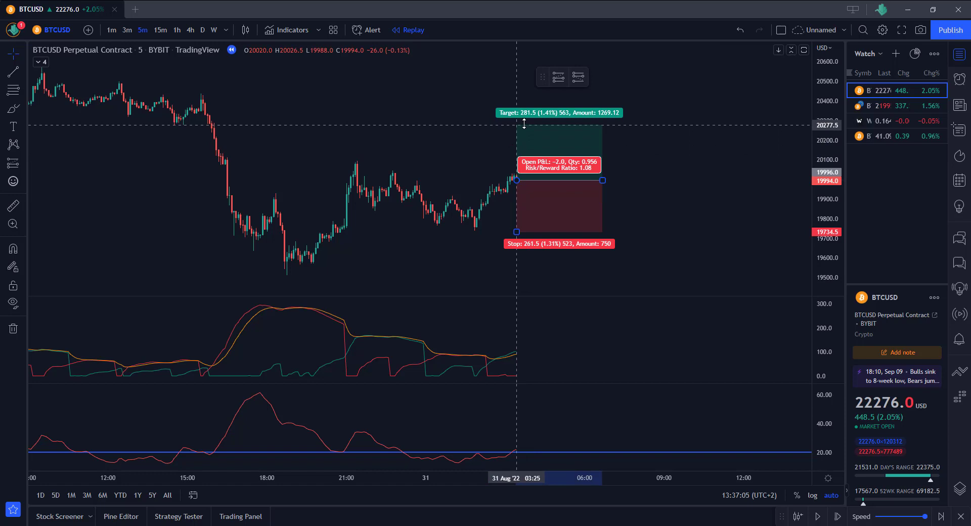
drag(524, 113, 524, 102)
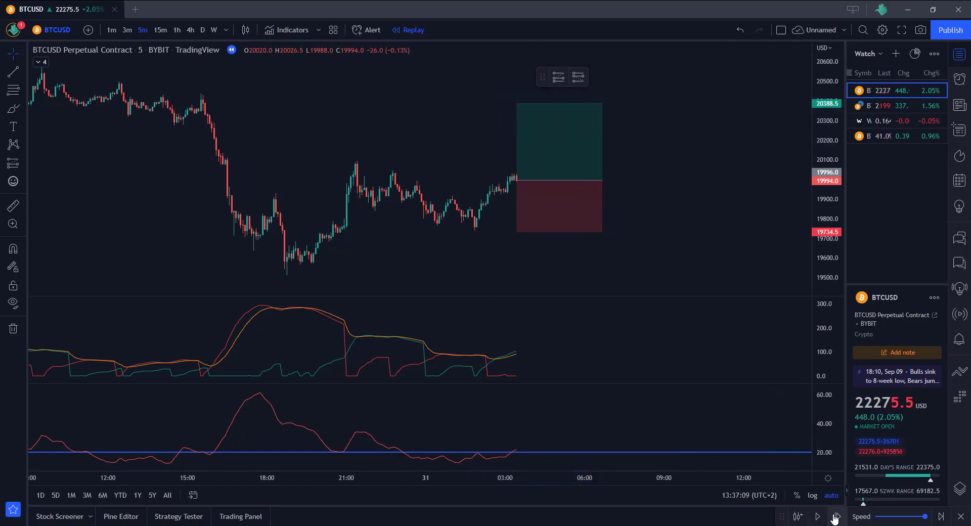
click(818, 515)
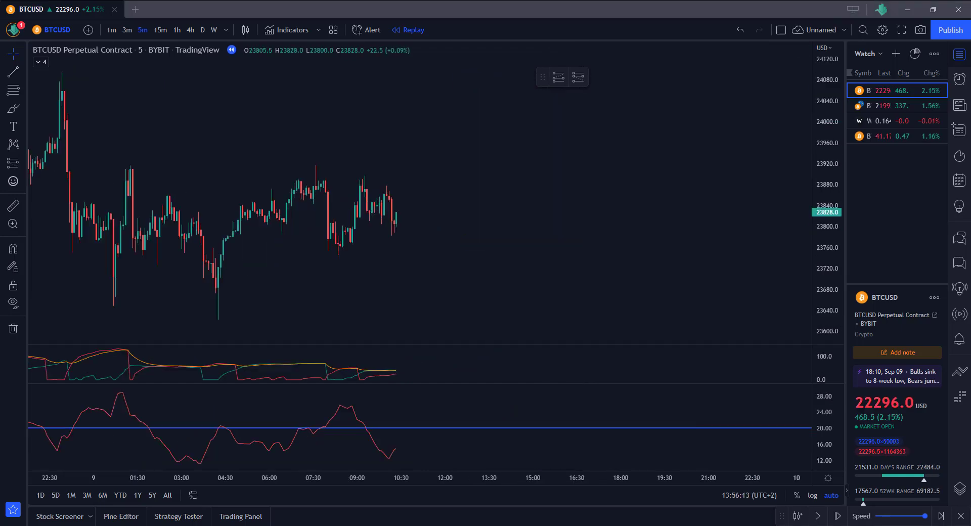
mouse_move(579, 184)
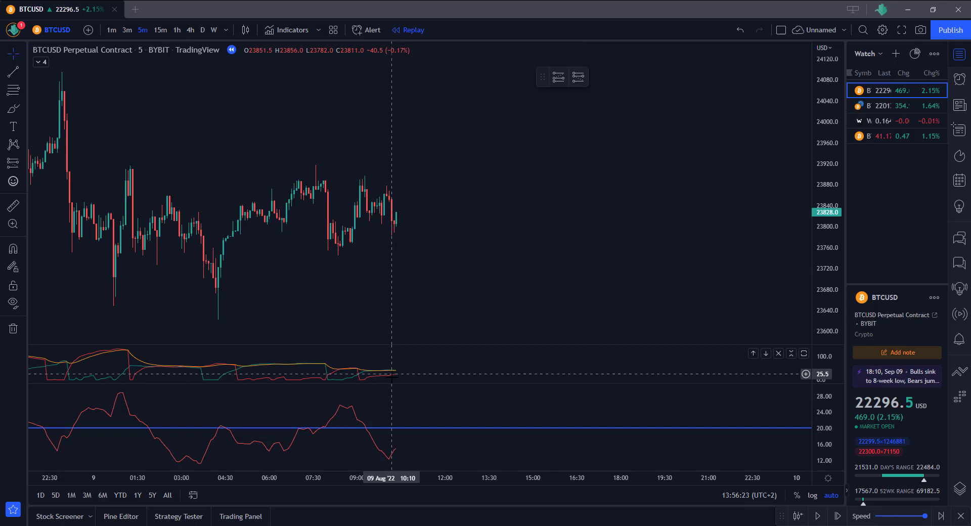
mouse_move(361, 248)
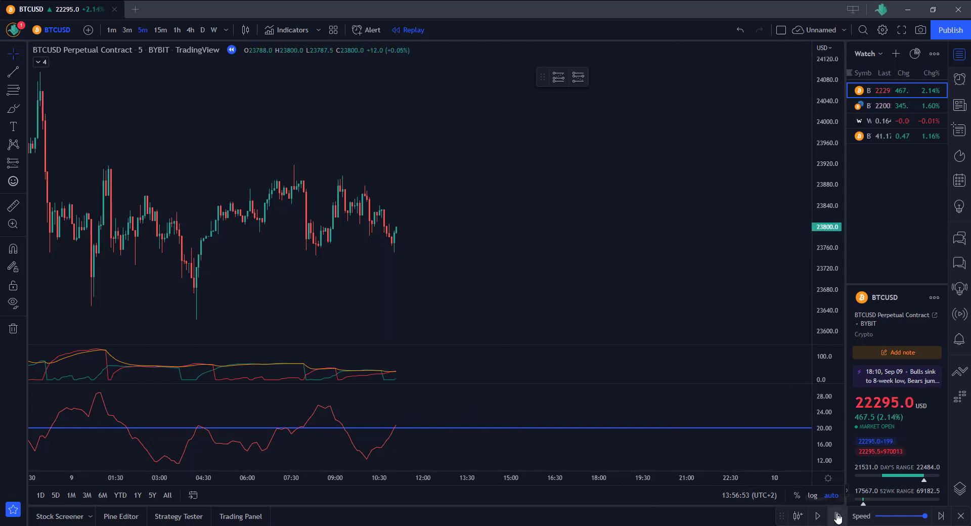
Step: Place a short position on the latest candle with stop near 23925 and target near 23602
click(817, 515)
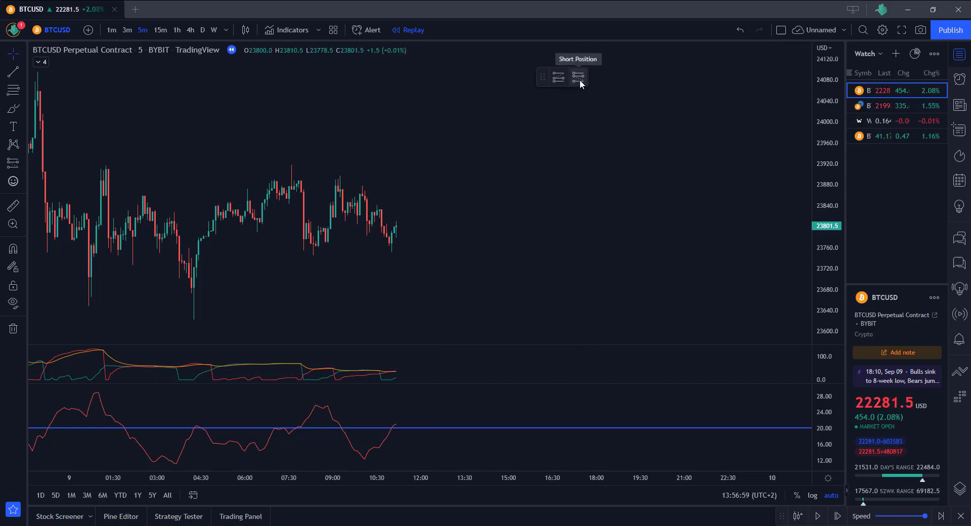
click(579, 77)
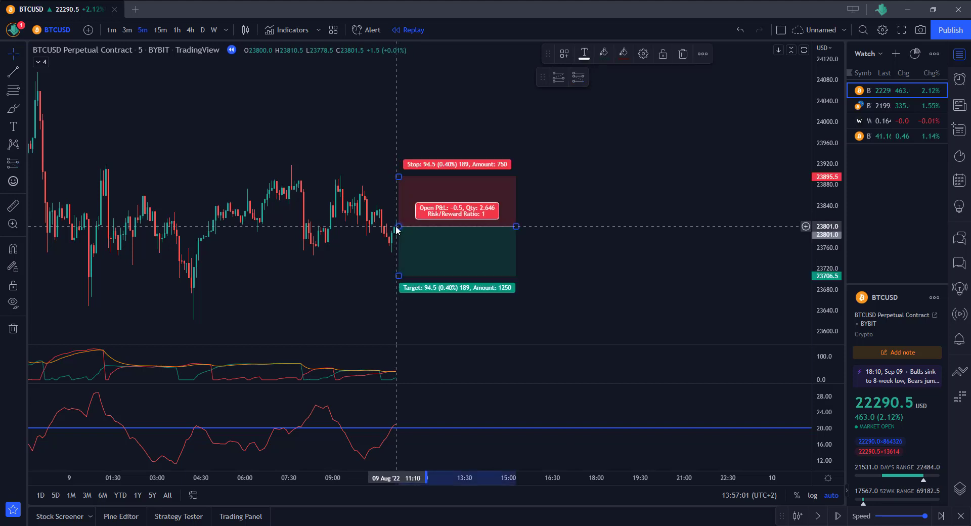
drag(398, 177, 398, 161)
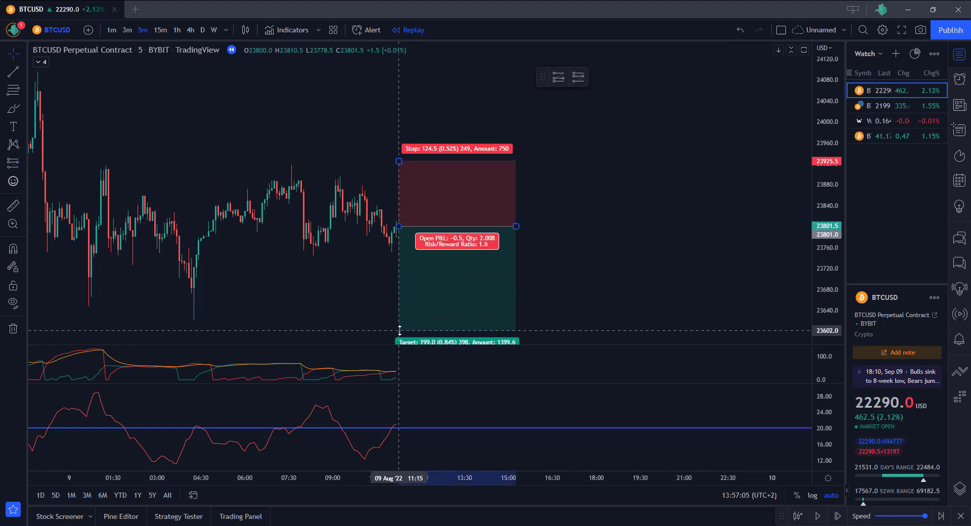
drag(401, 331, 401, 325)
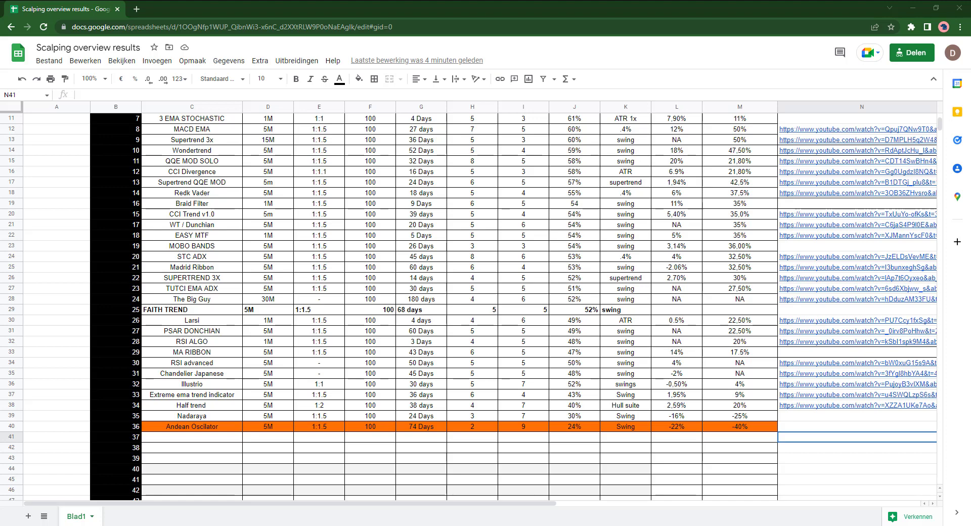
mouse_move(266, 387)
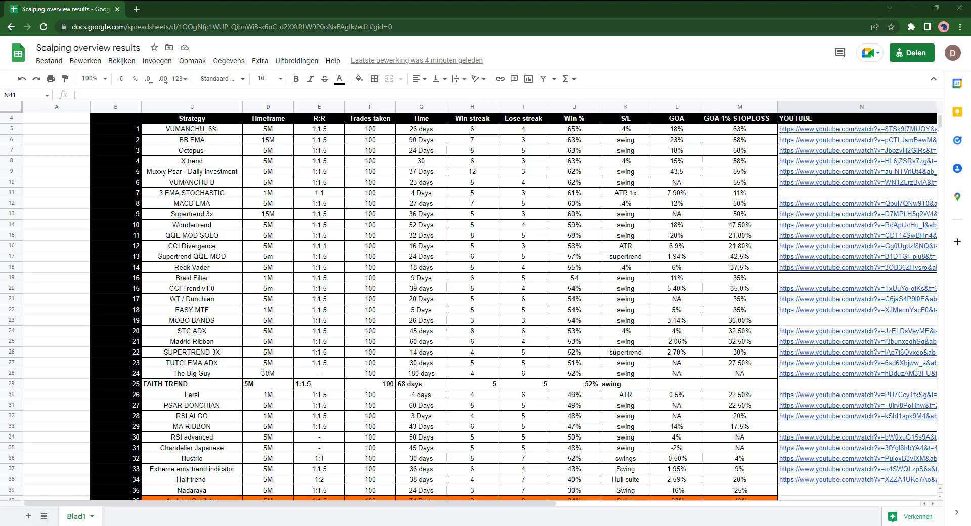
Step: Review the Andean Oscilator row, checking the win streak and -43% stoploss result
scroll(down, 3)
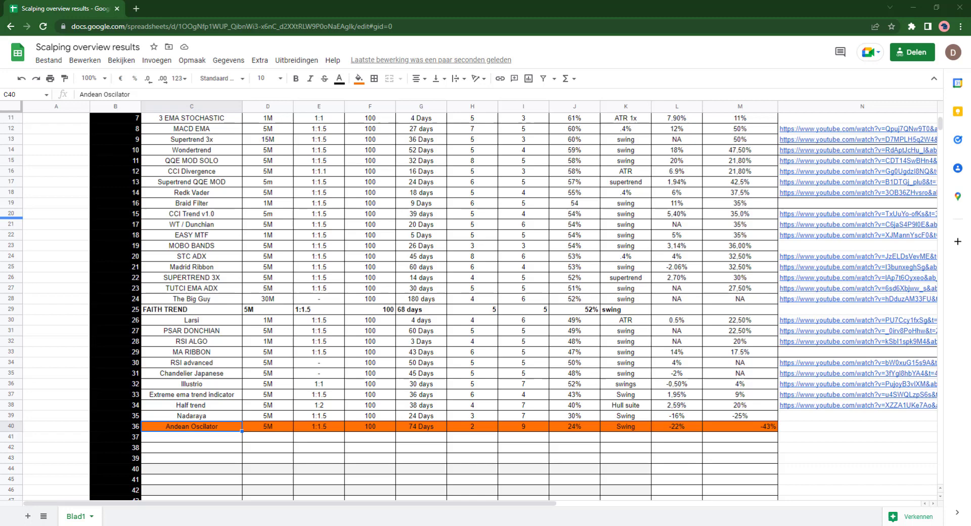
click(471, 427)
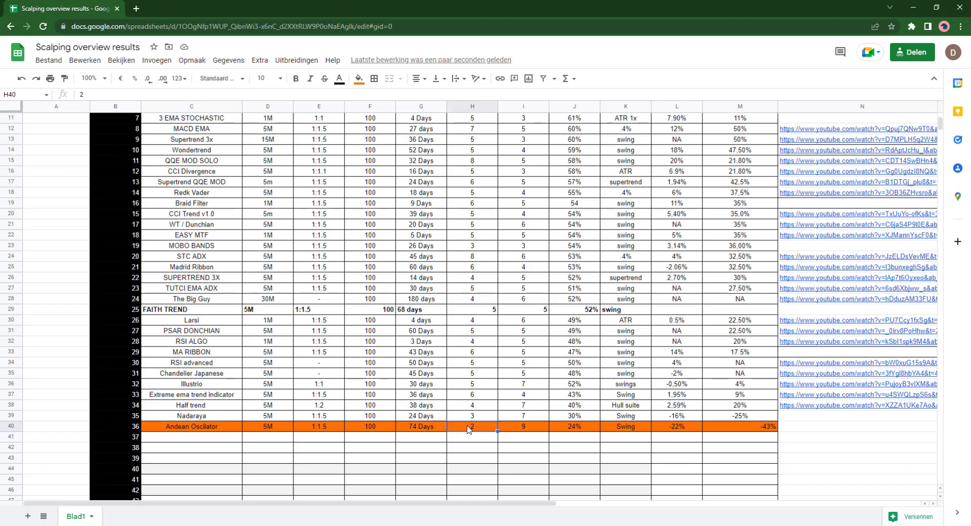
mouse_move(521, 437)
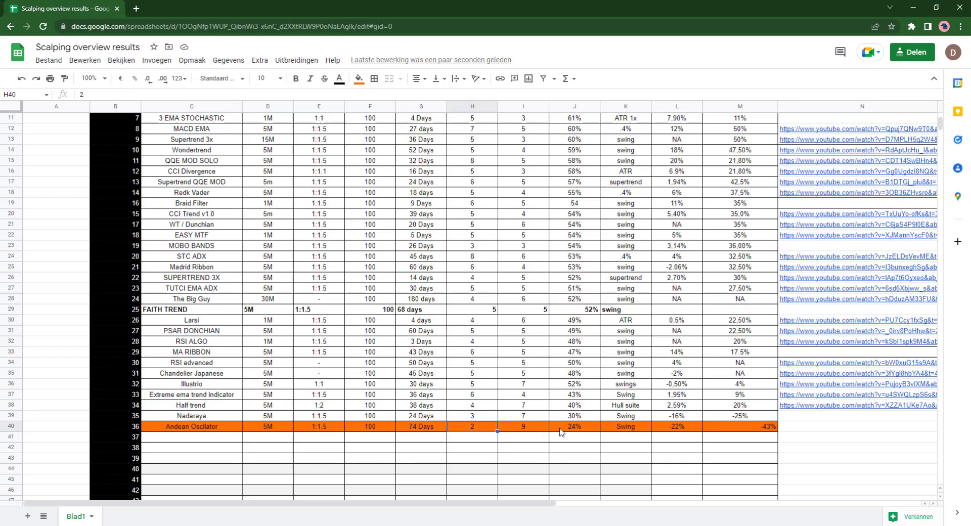
scroll(down, 3)
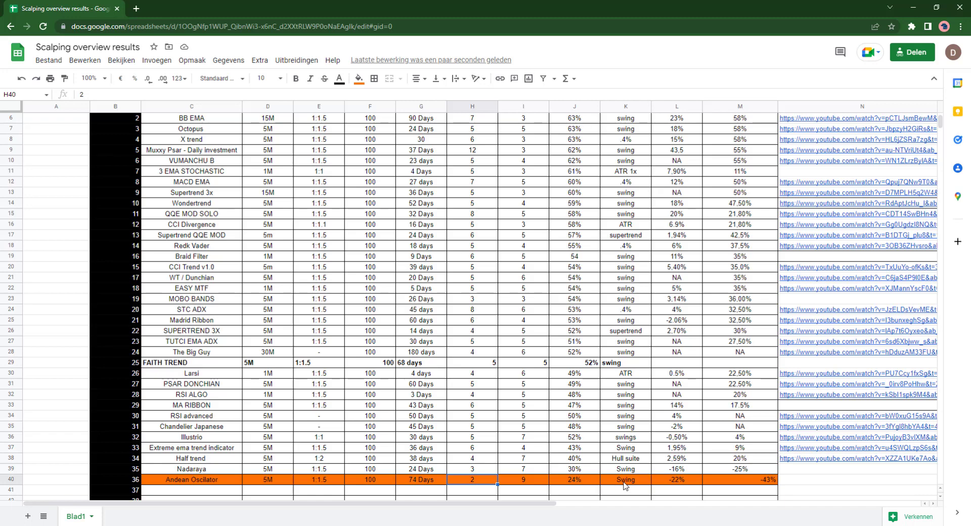
mouse_move(686, 477)
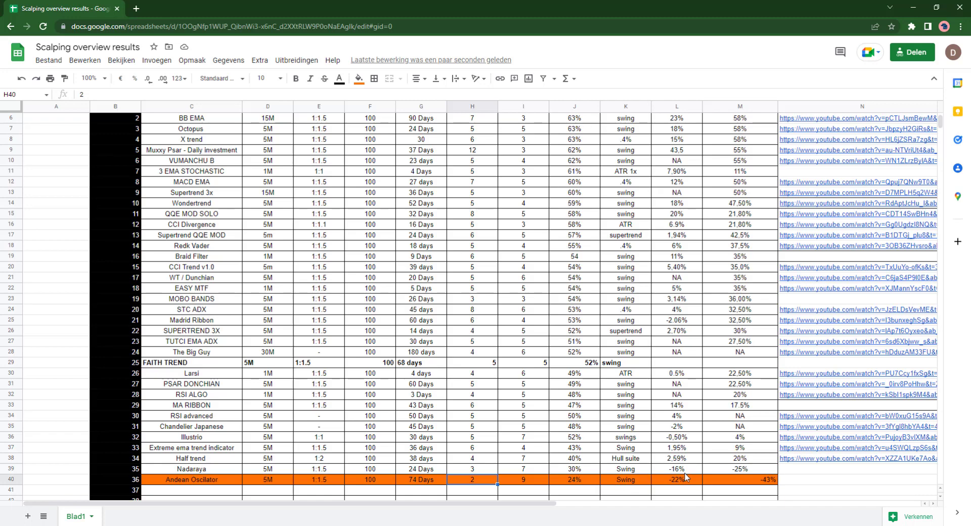
scroll(up, 3)
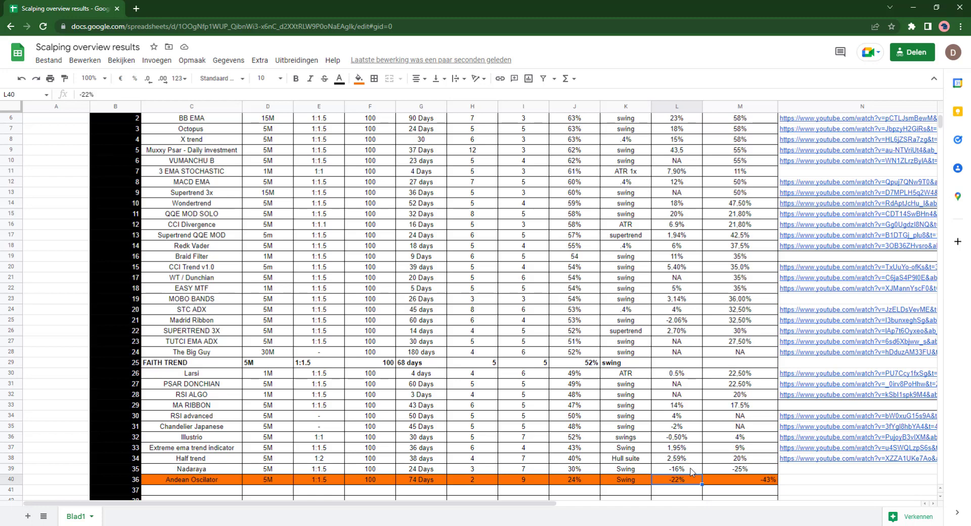
mouse_move(717, 483)
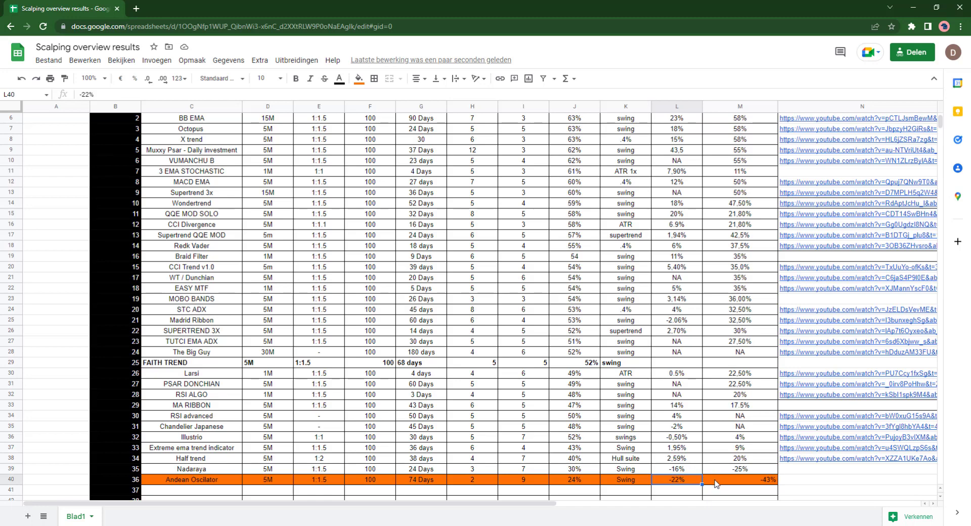
mouse_move(715, 491)
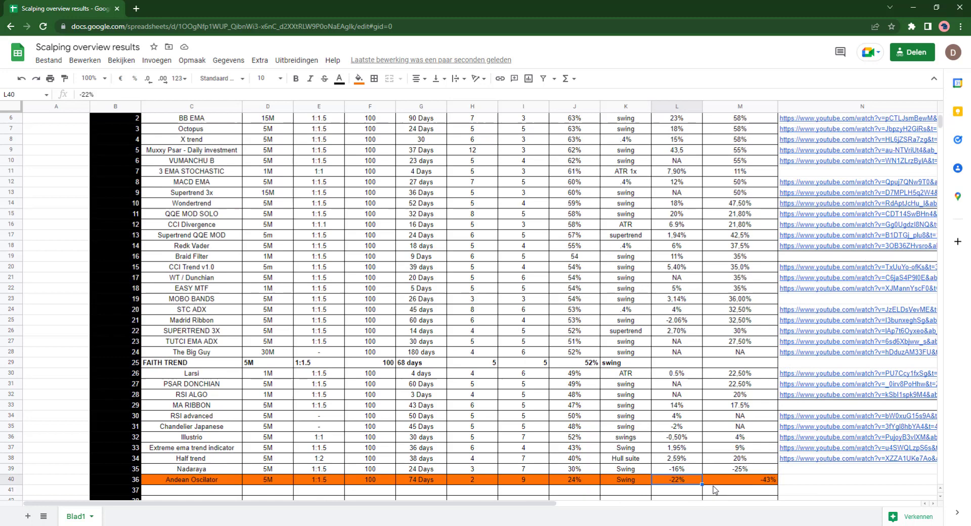
click(739, 479)
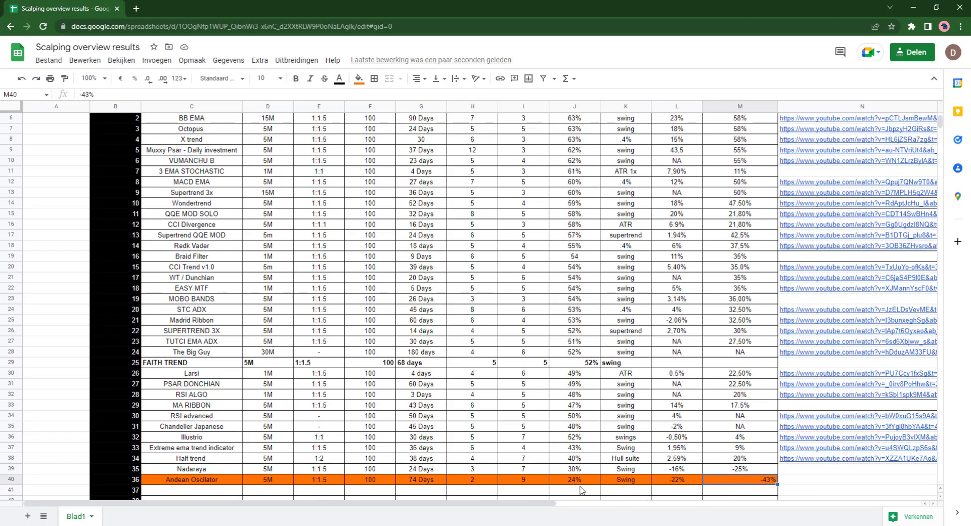
mouse_move(579, 482)
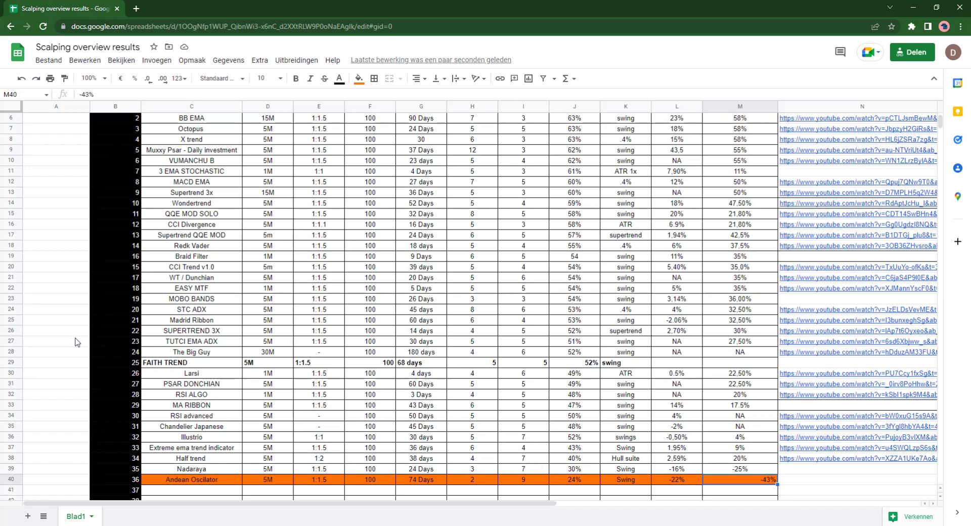
mouse_move(72, 320)
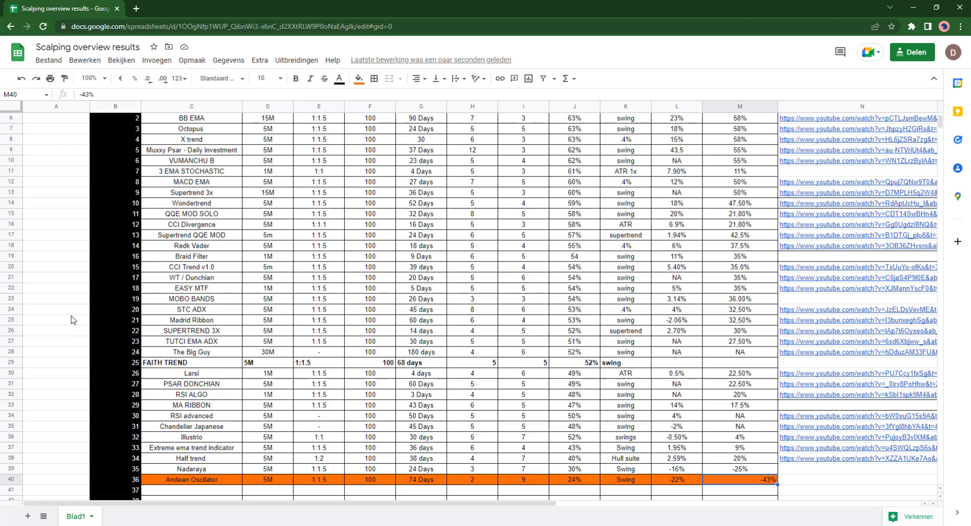